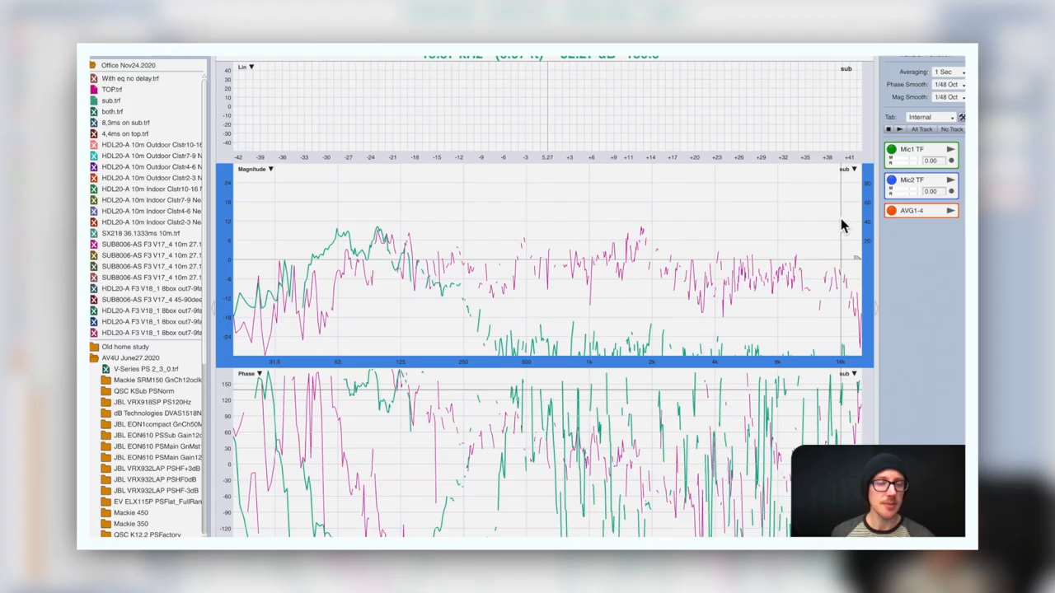
mouse_move(773, 191)
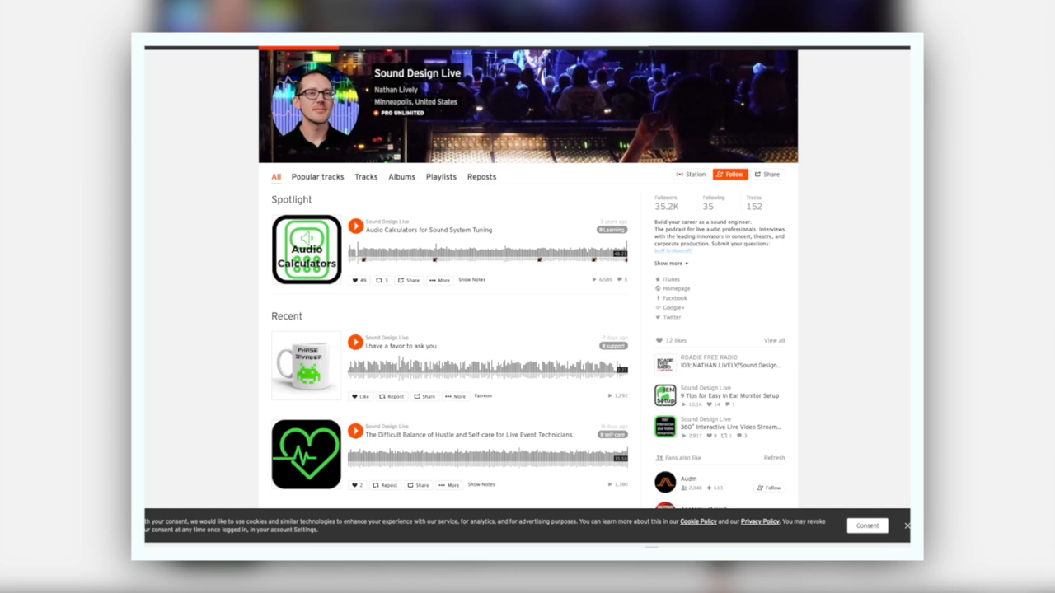
Show and scroll through all tracks on the Sound Design Live profile
click(365, 177)
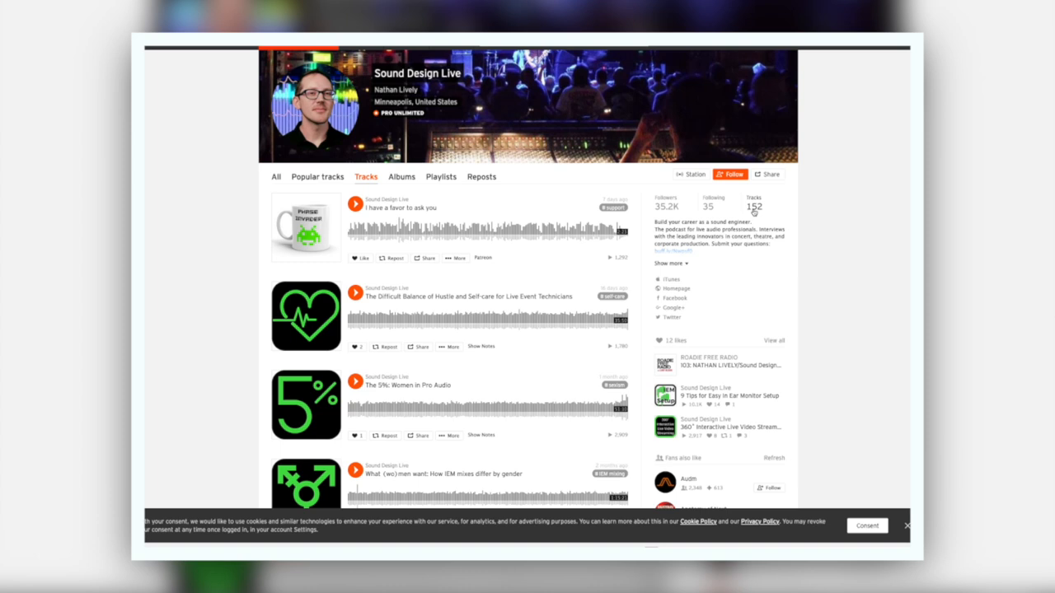
scroll(down, 3)
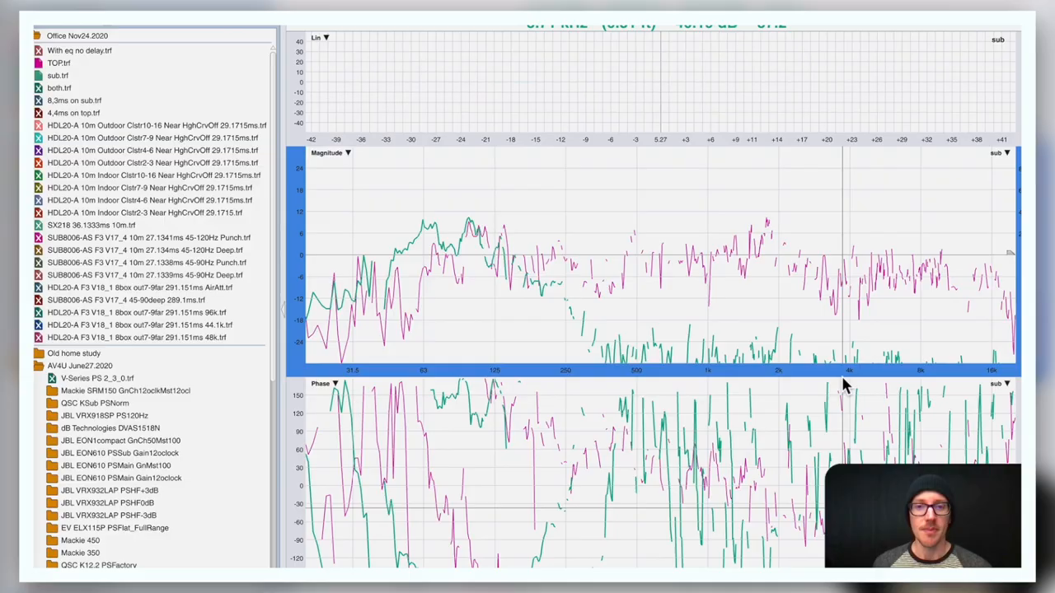
mouse_move(593, 247)
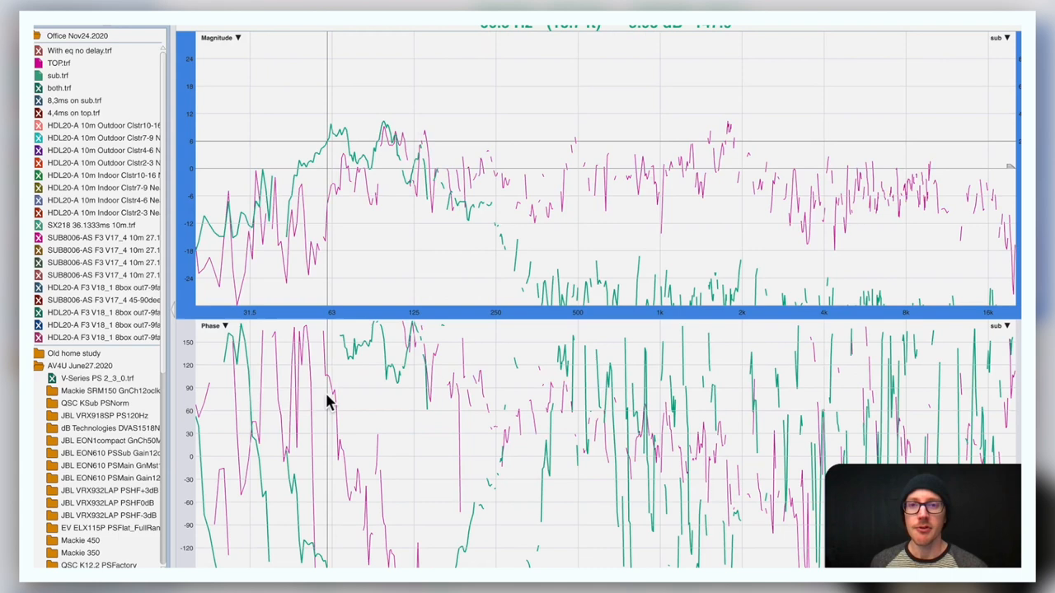
mouse_move(350, 356)
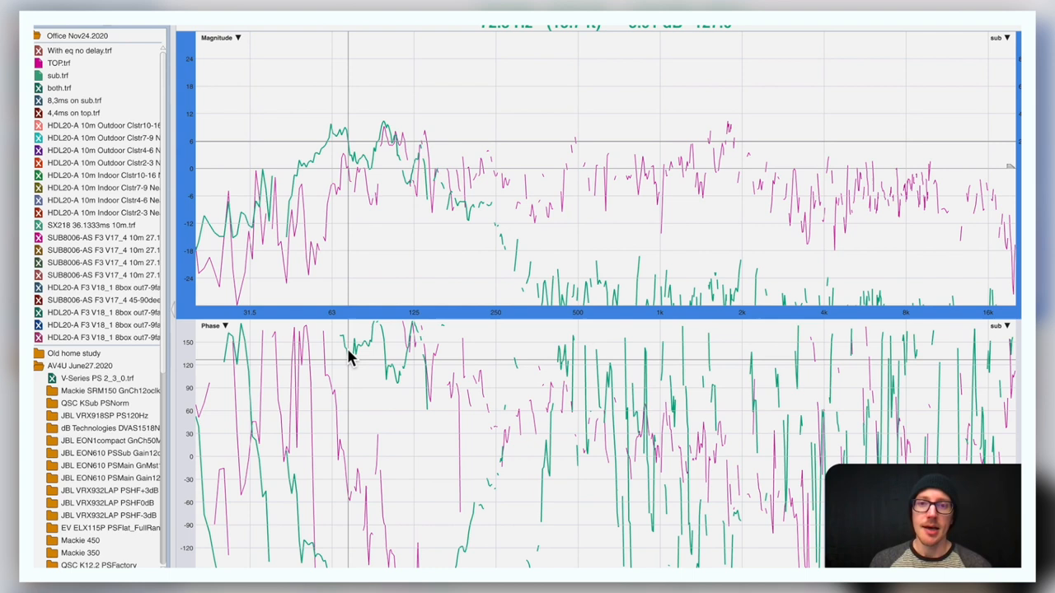
mouse_move(208, 109)
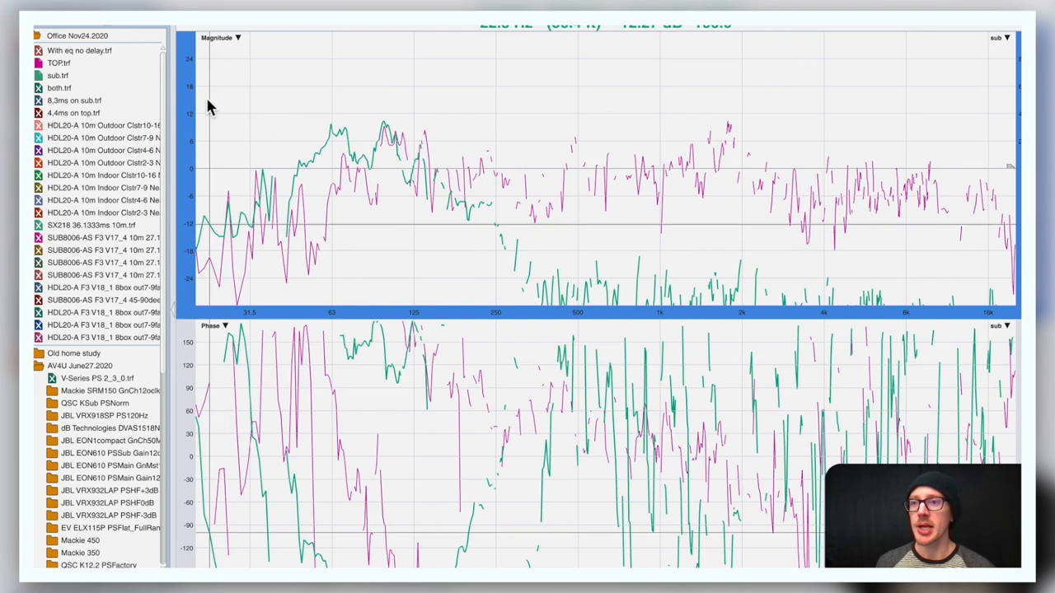
Show the TOP.trf trace details, revealing its 4.15 delay
click(59, 89)
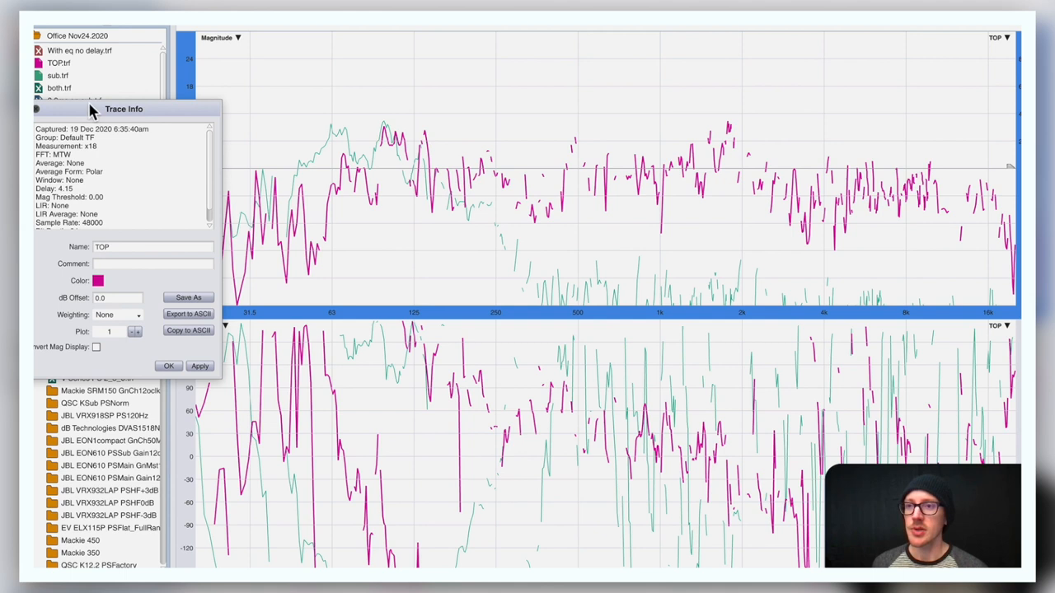
Bring up the actions menu for the TOP measurement to reach its options
right_click(58, 75)
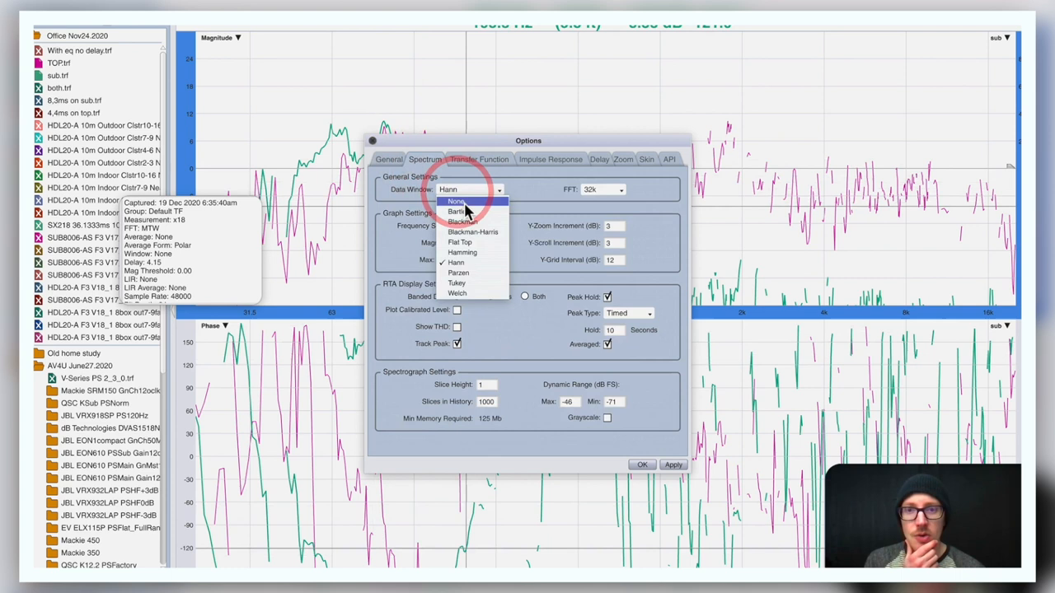
Read the sub.trf trace's 10.54 delay from its details, then dismiss the popup
right_click(58, 76)
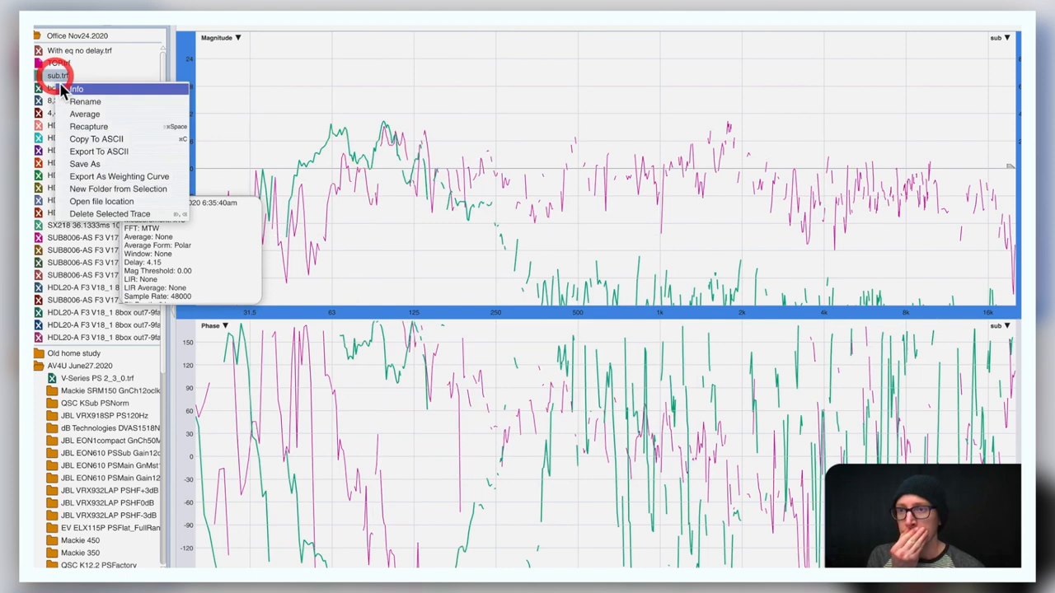
click(76, 89)
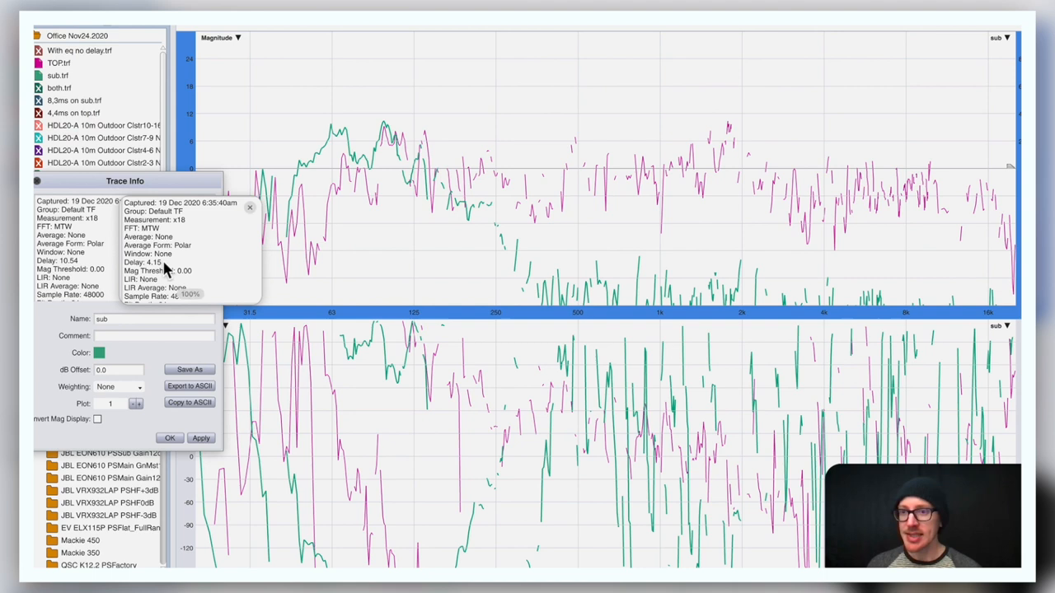
mouse_move(404, 415)
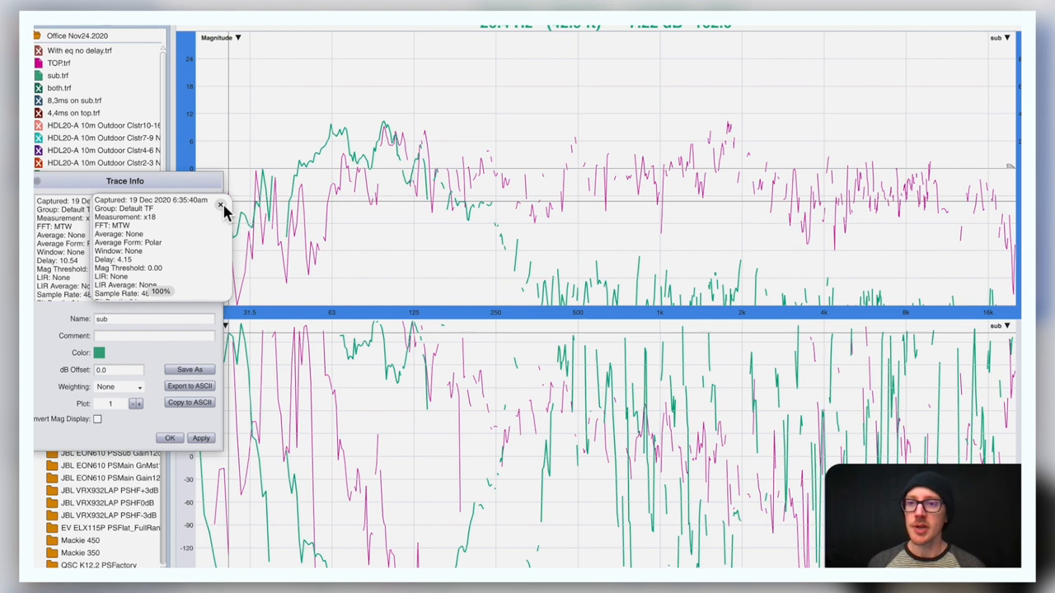
click(221, 204)
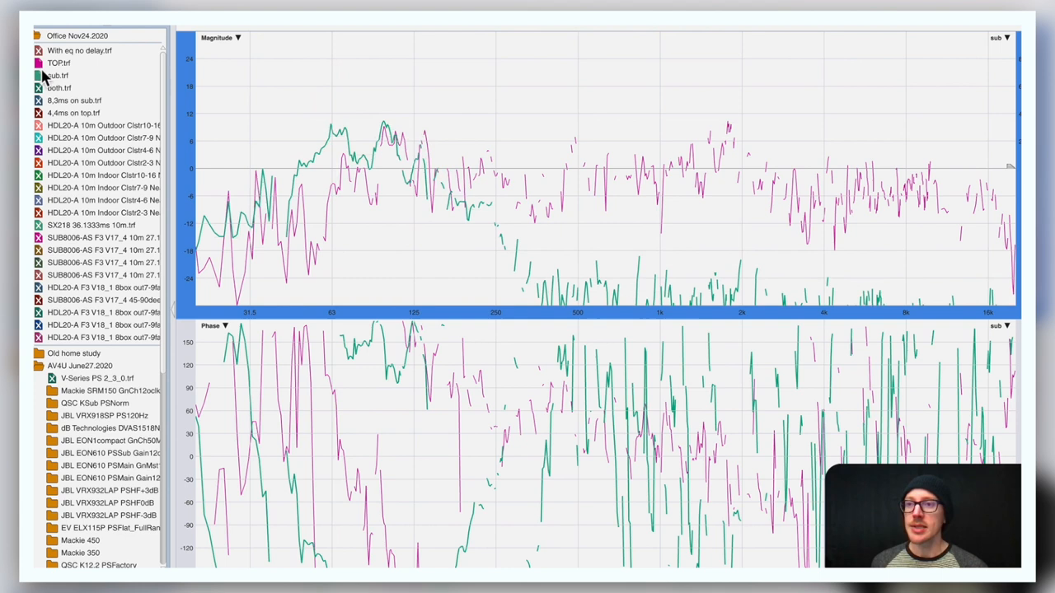
Import TOP.txt and then sub.txt from Downloads into Room EQ Wizard
click(359, 99)
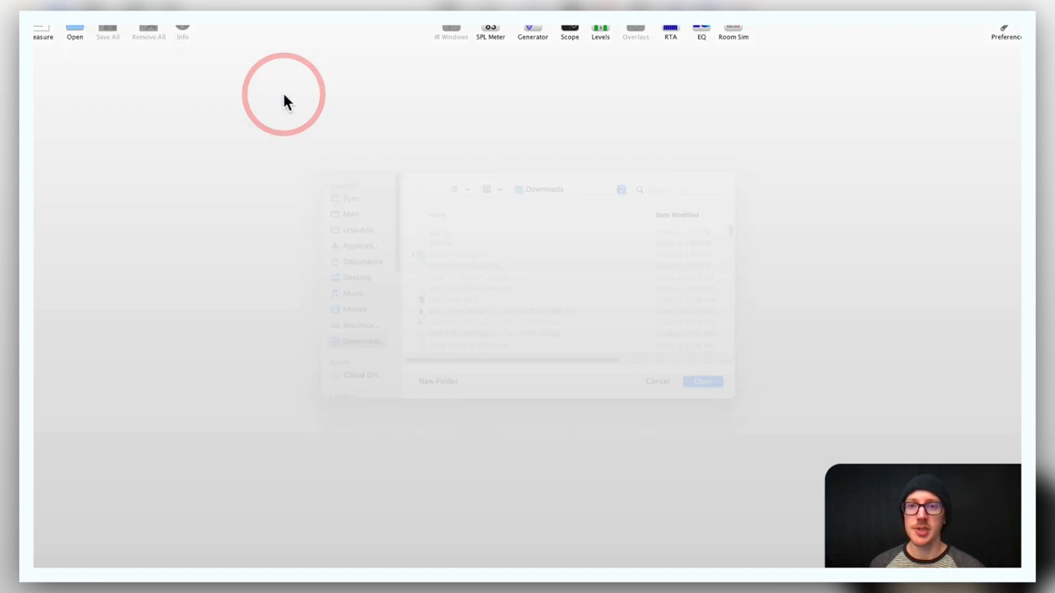
click(702, 381)
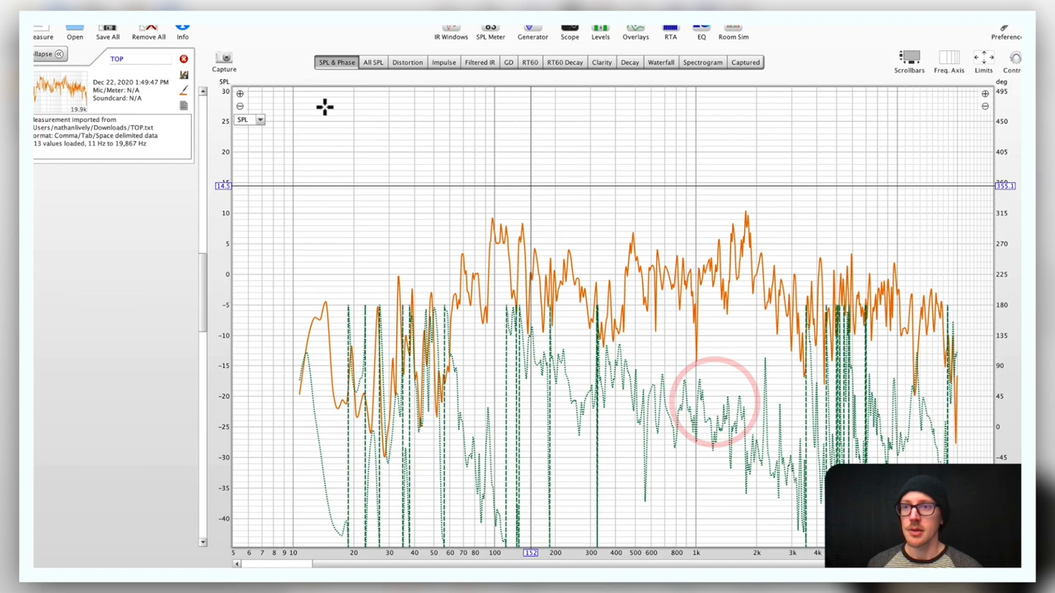
click(75, 31)
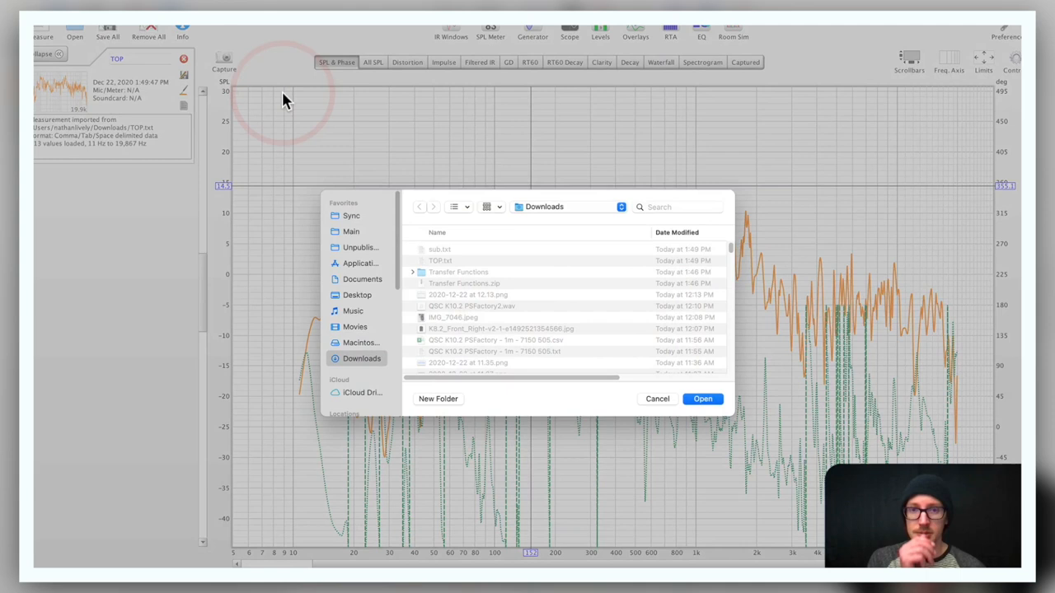
click(702, 399)
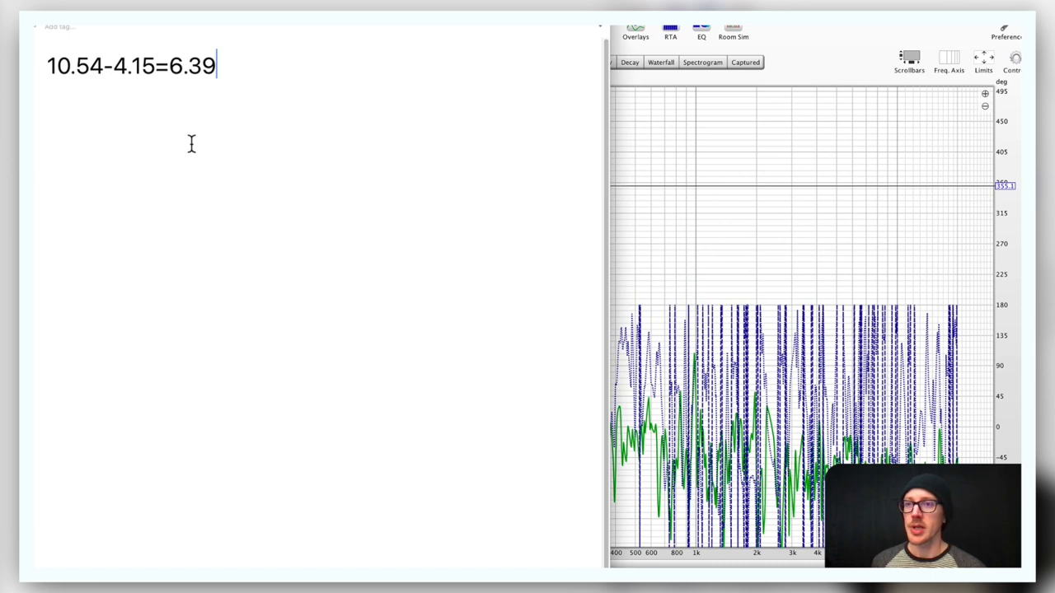
Write 10.54-4.15=6.39 in Notes as the sub-minus-top delay difference
key(cmd+tab)
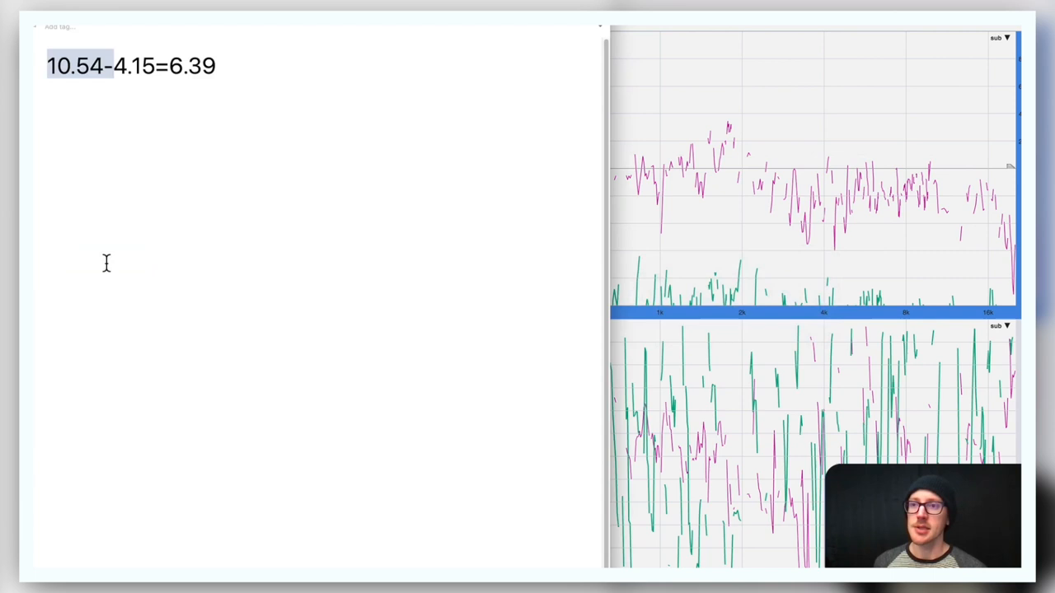
click(174, 66)
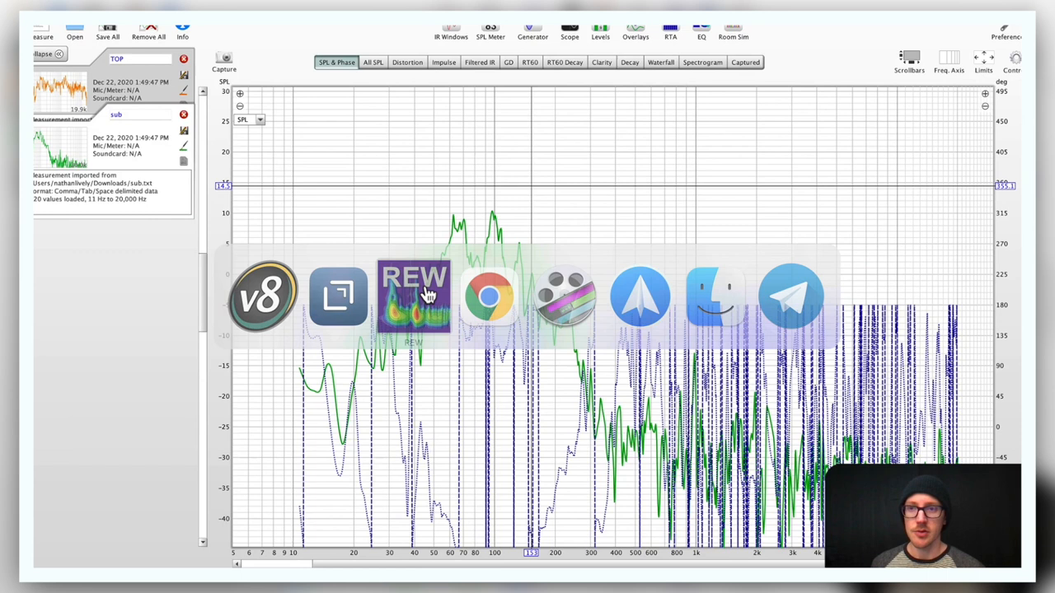
Enter 6.39 ms as the sub measurement's t=0 offset in Room EQ Wizard
click(920, 188)
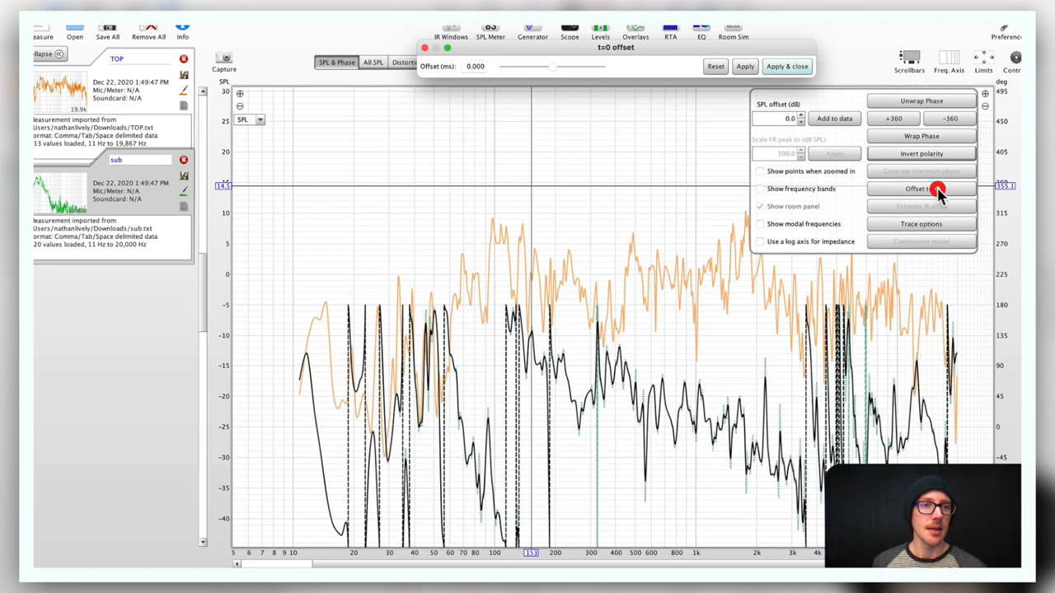
click(920, 188)
text(6.39)
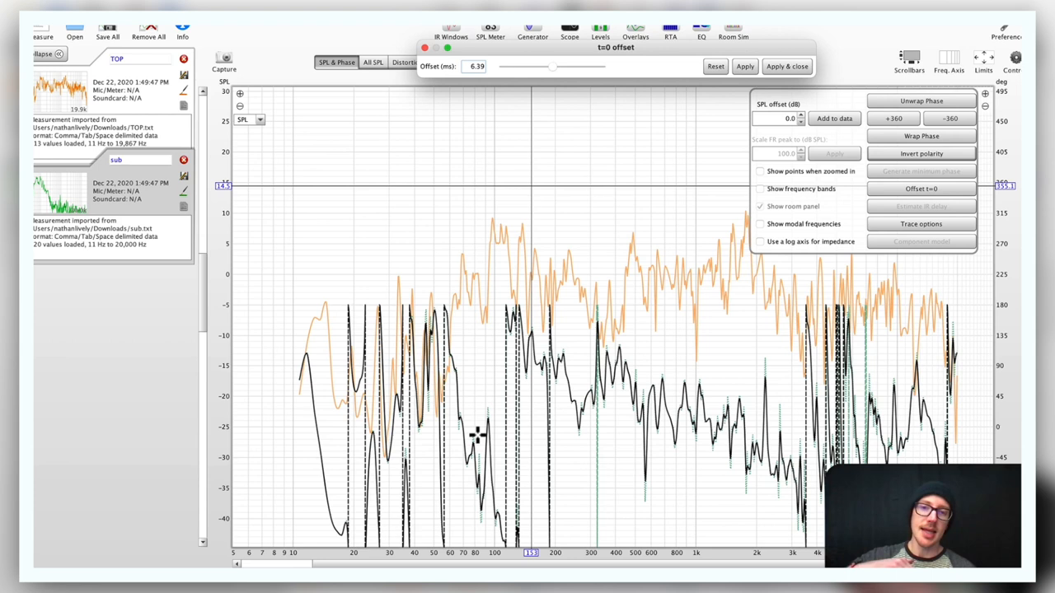
mouse_move(514, 247)
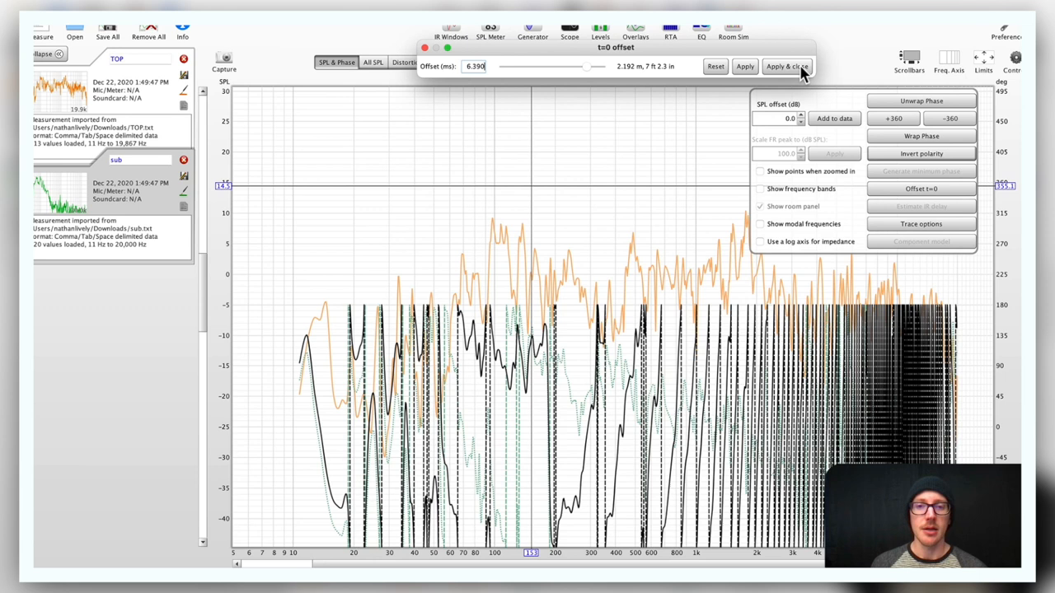
Apply the 6.39 ms offset, unwrap both phase traces and return to the magnitude overlay
click(785, 65)
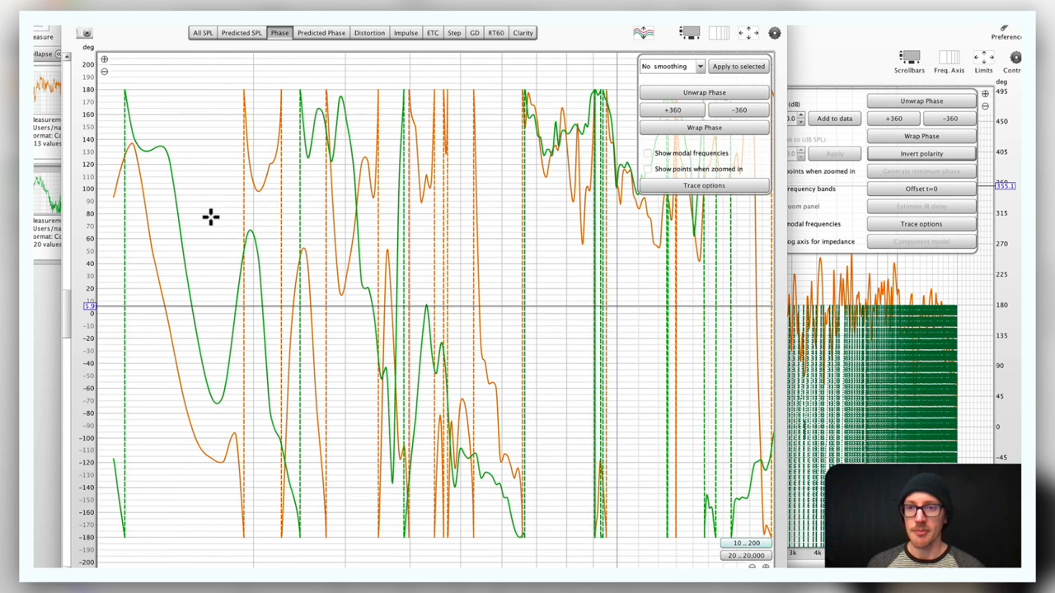
mouse_move(739, 129)
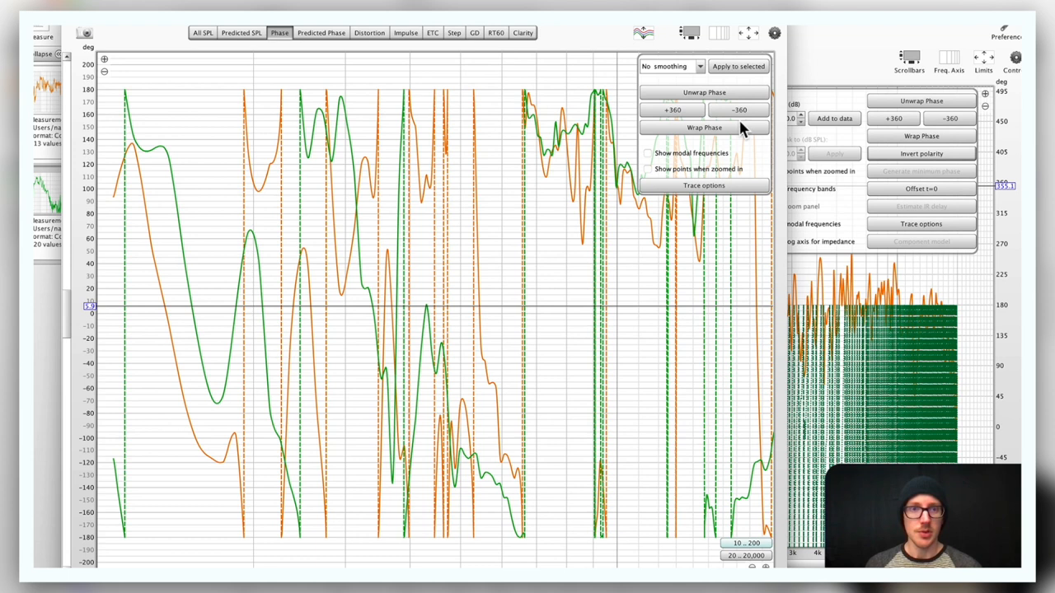
mouse_move(712, 98)
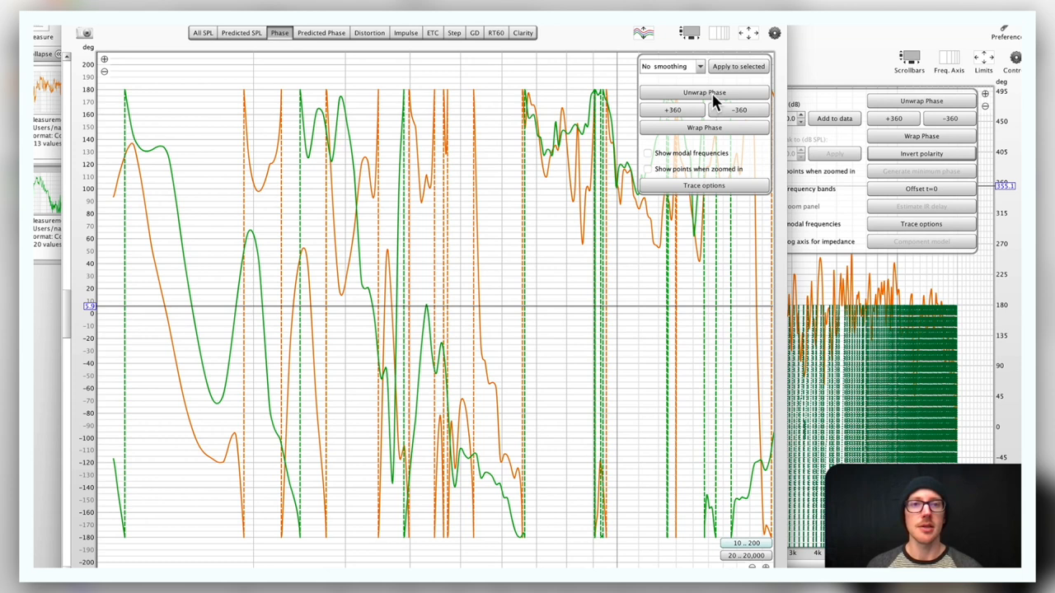
click(703, 93)
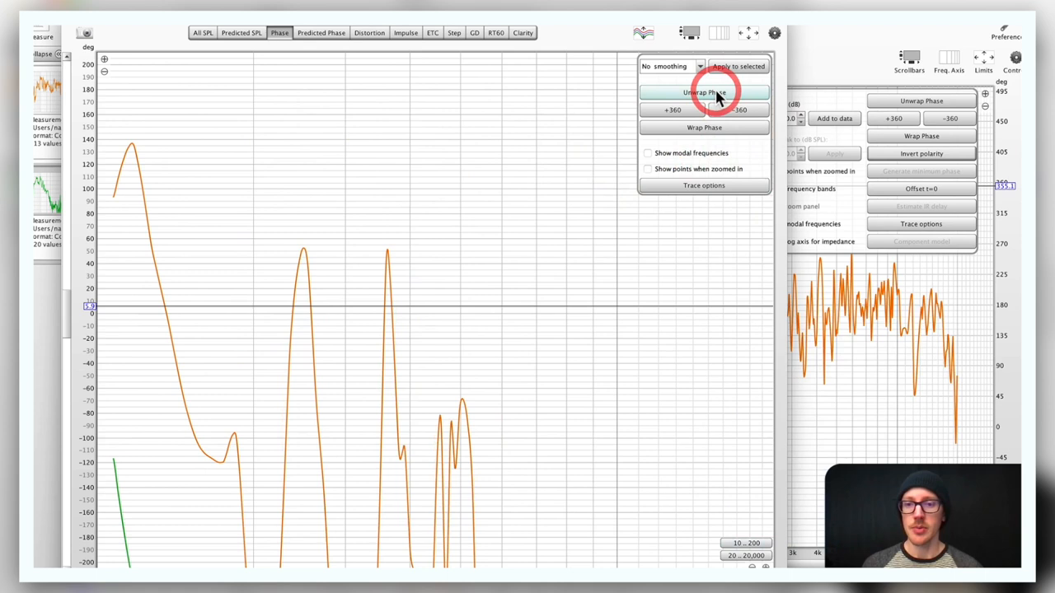
click(704, 92)
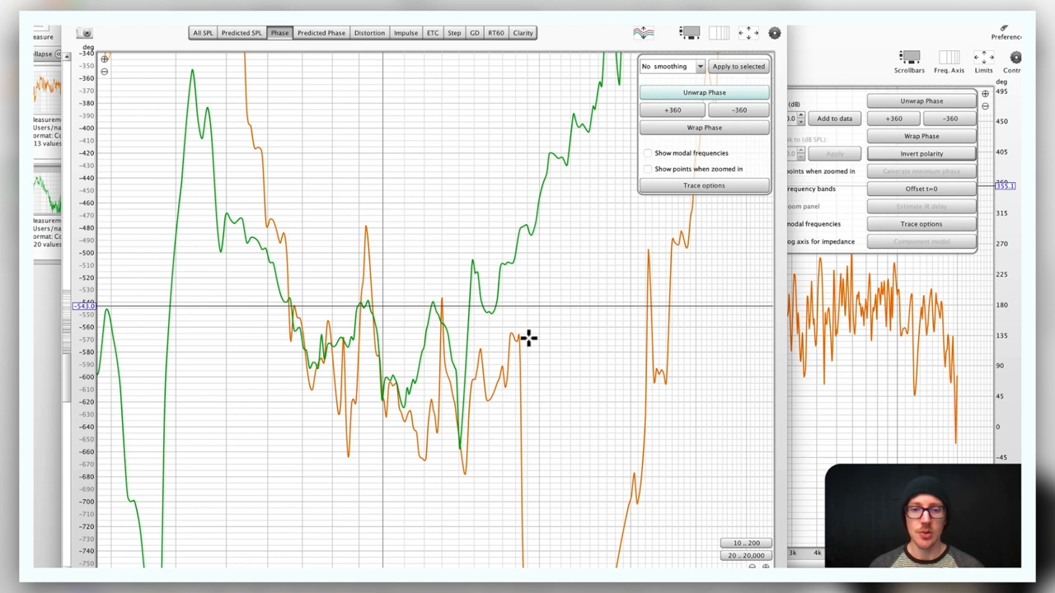
click(372, 63)
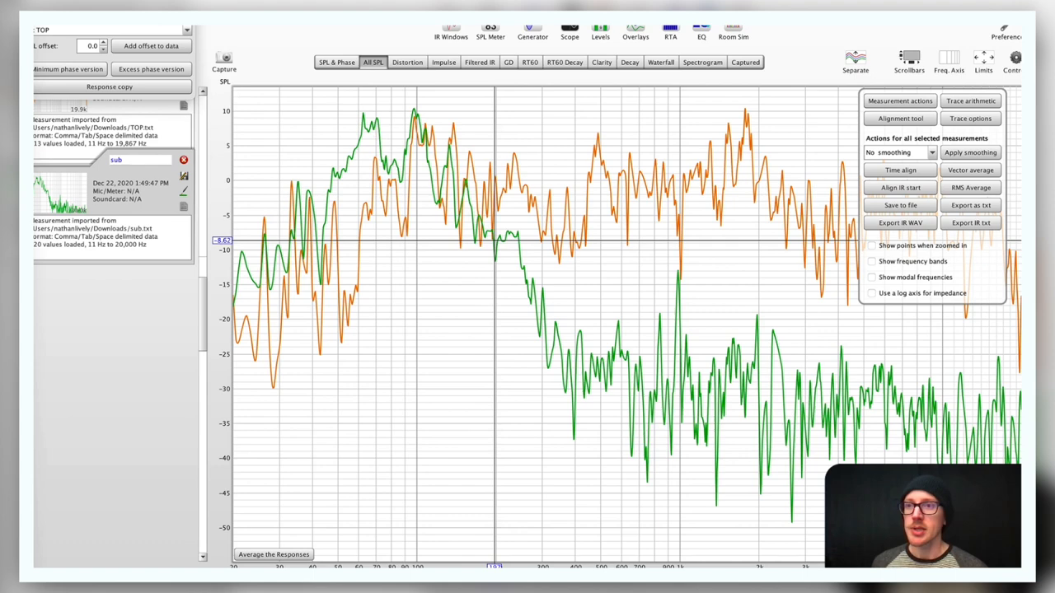
Bring up the measurement actions for the imported TOP and sub responses
click(280, 33)
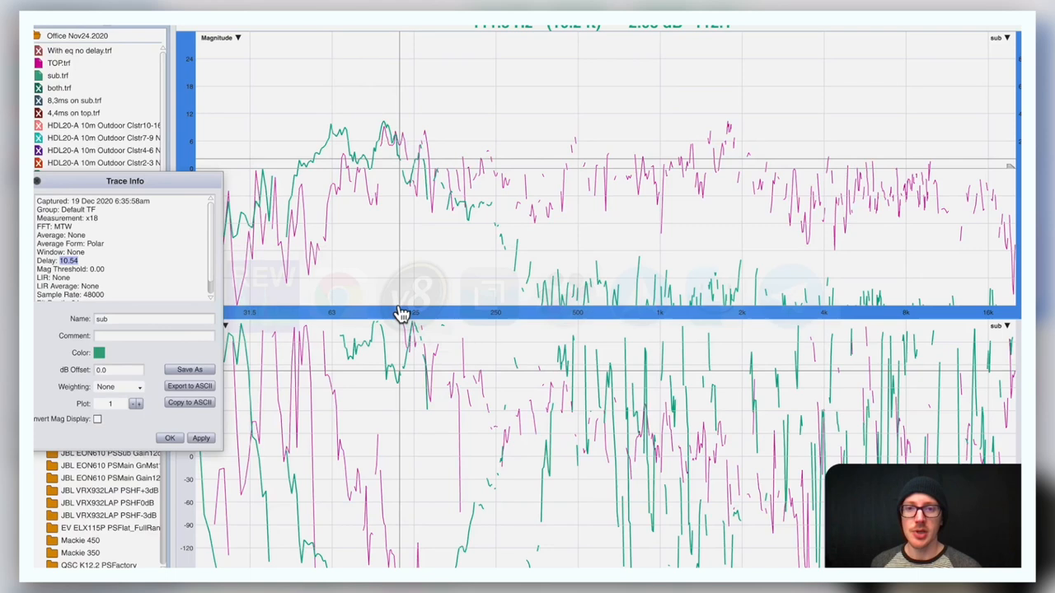
Dismiss the sub trace's details and select the TOP trace
click(170, 438)
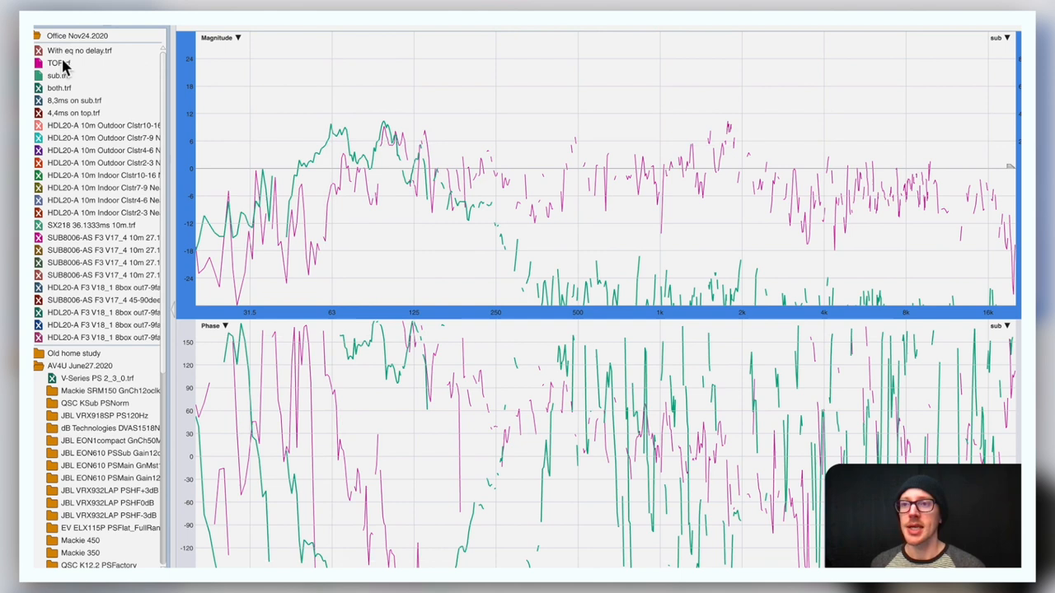
click(58, 76)
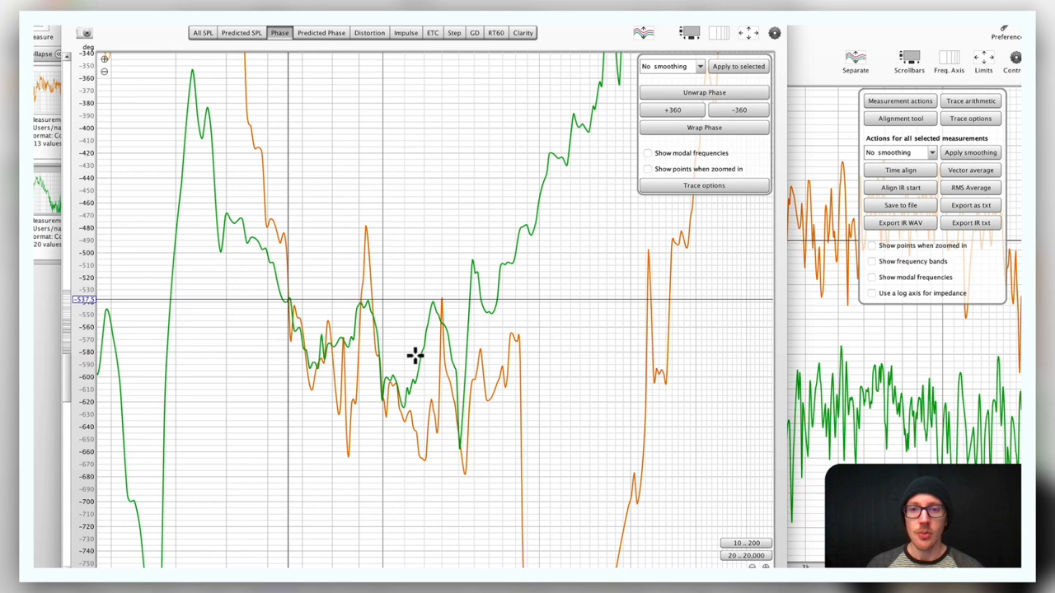
mouse_move(492, 265)
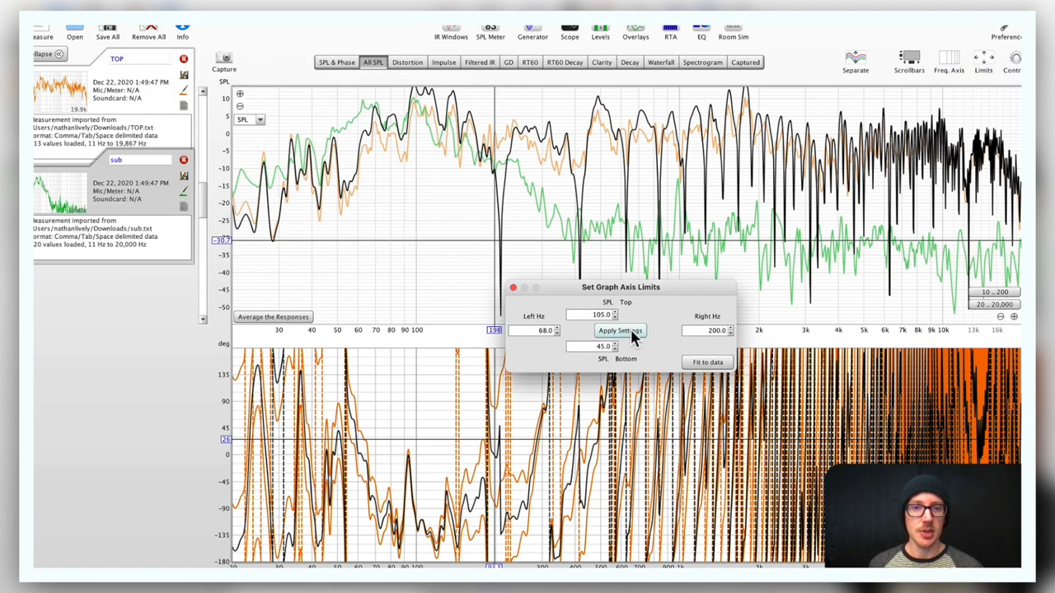
Apply a 68–200 Hz frequency range to the graph for the crossover region
click(620, 330)
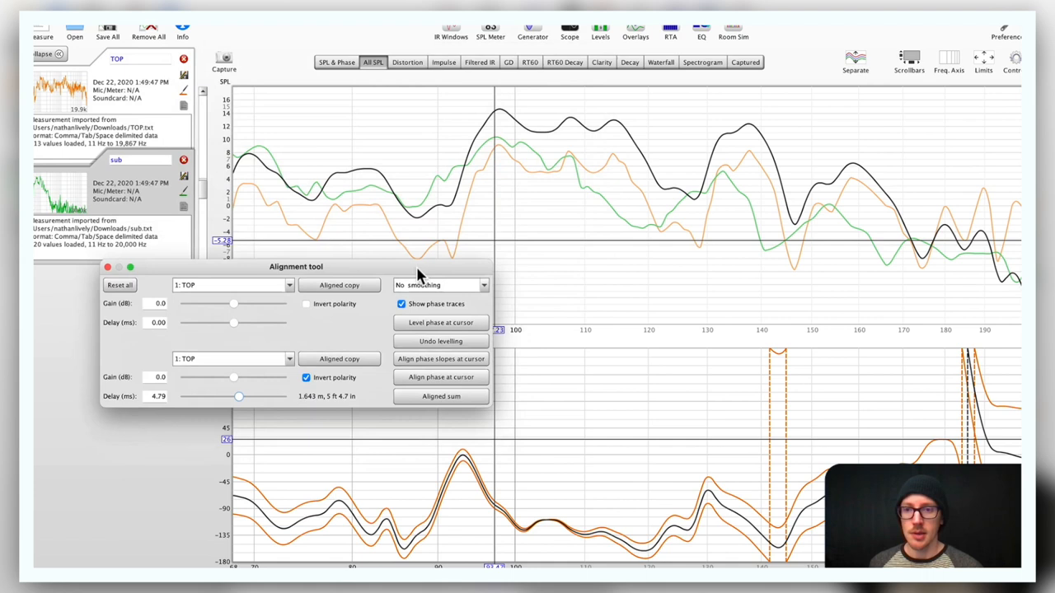
Reset the Alignment tool to zero gain, zero delay and no inversion, with sub as second measurement
click(119, 284)
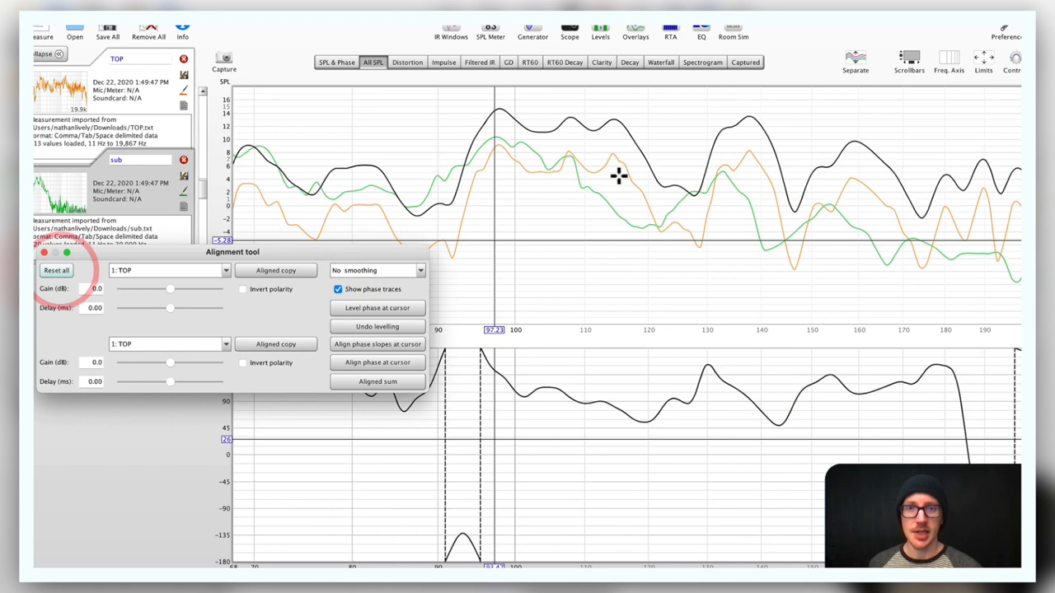
click(168, 345)
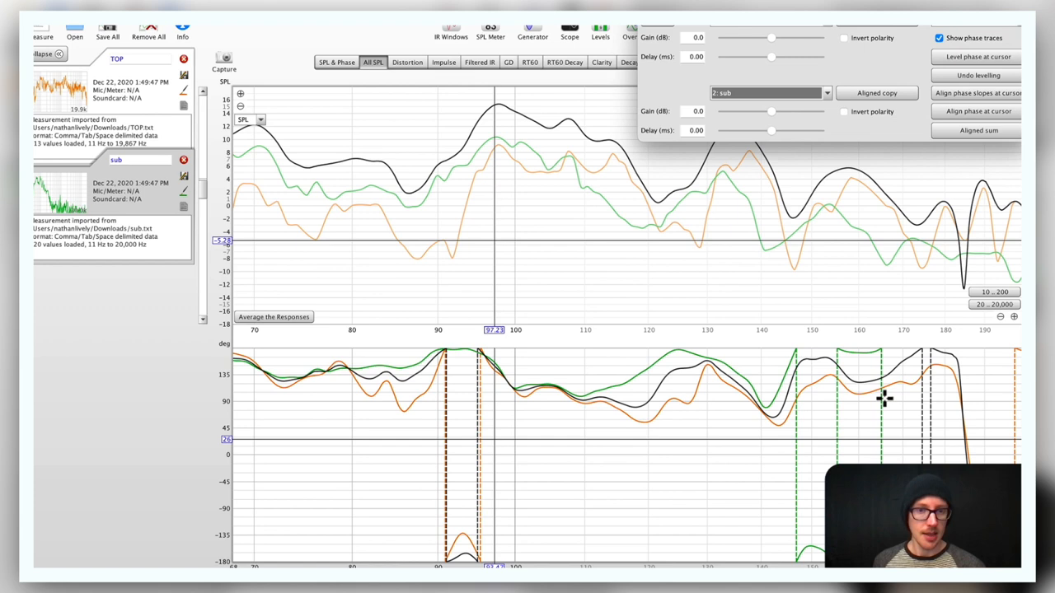
Level both phase traces at a crossover frequency and delay the sub 1.06 ms
click(975, 56)
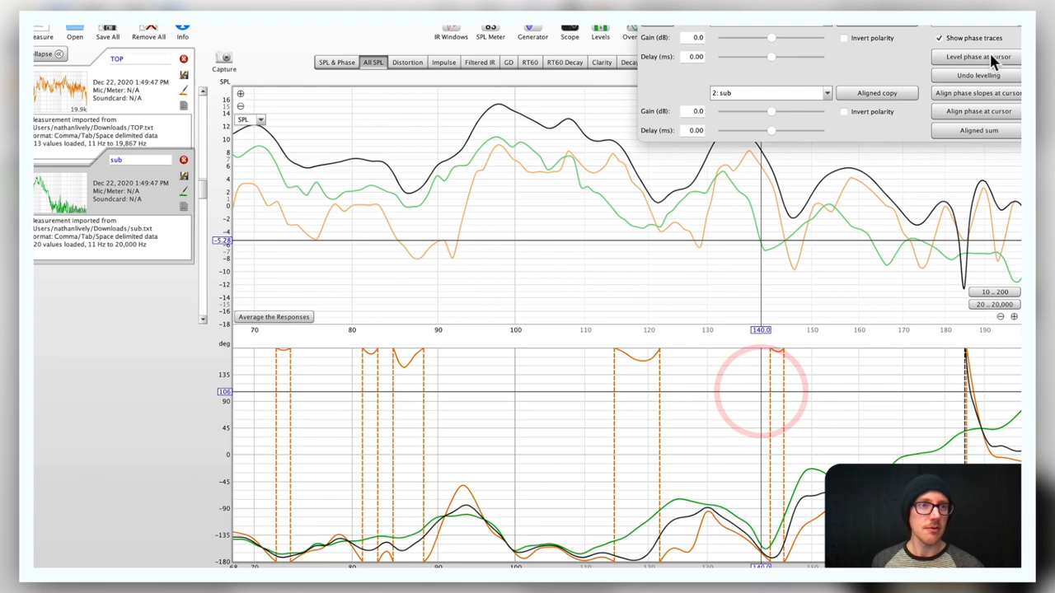
click(976, 57)
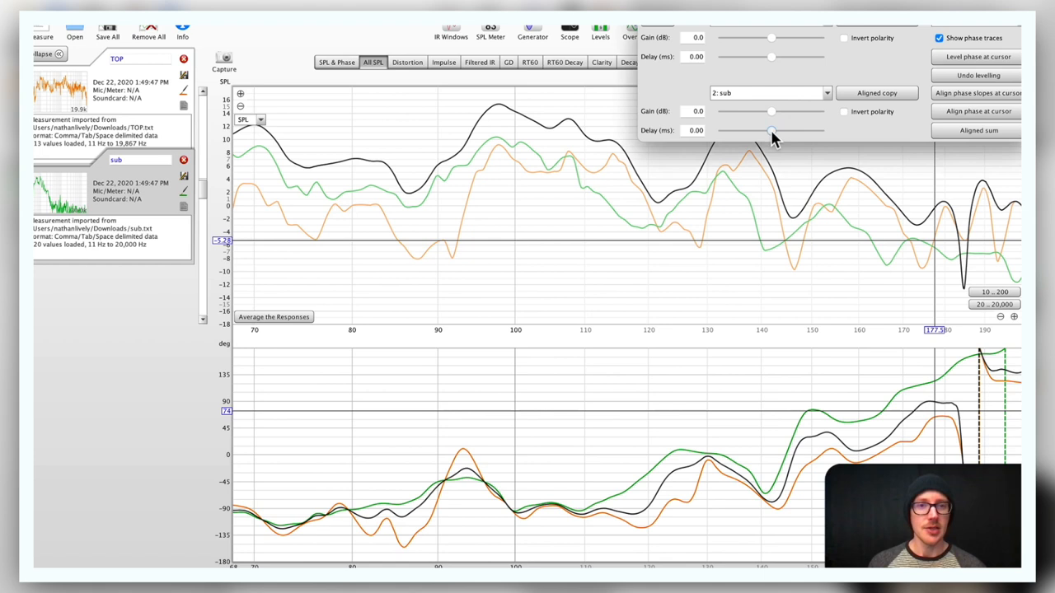
drag(771, 130, 771, 131)
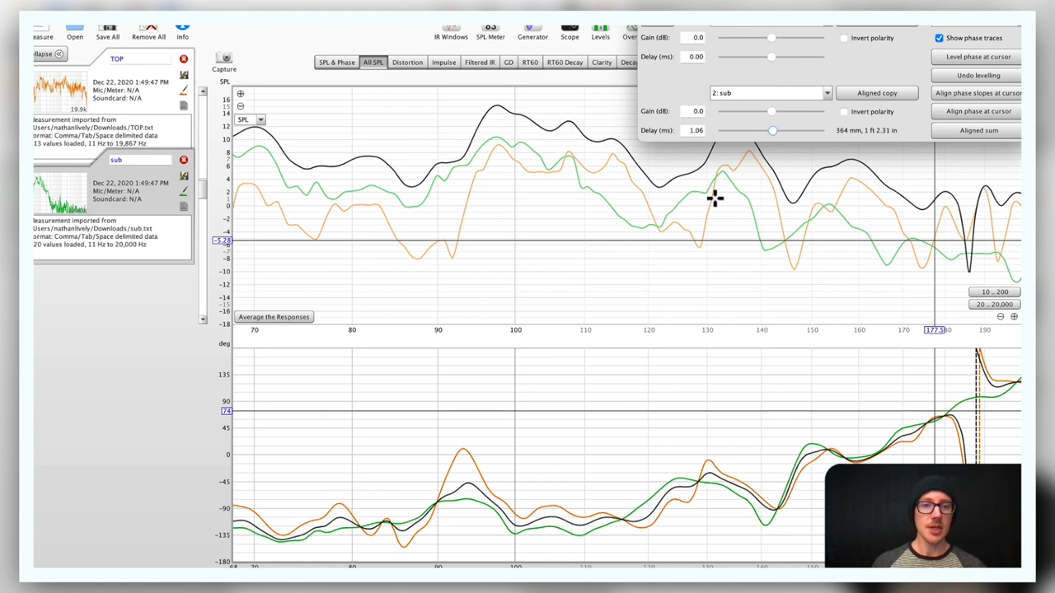
Run phase-slope and phase alignment at several frequencies, ending with sub delay back at 0 ms
click(976, 92)
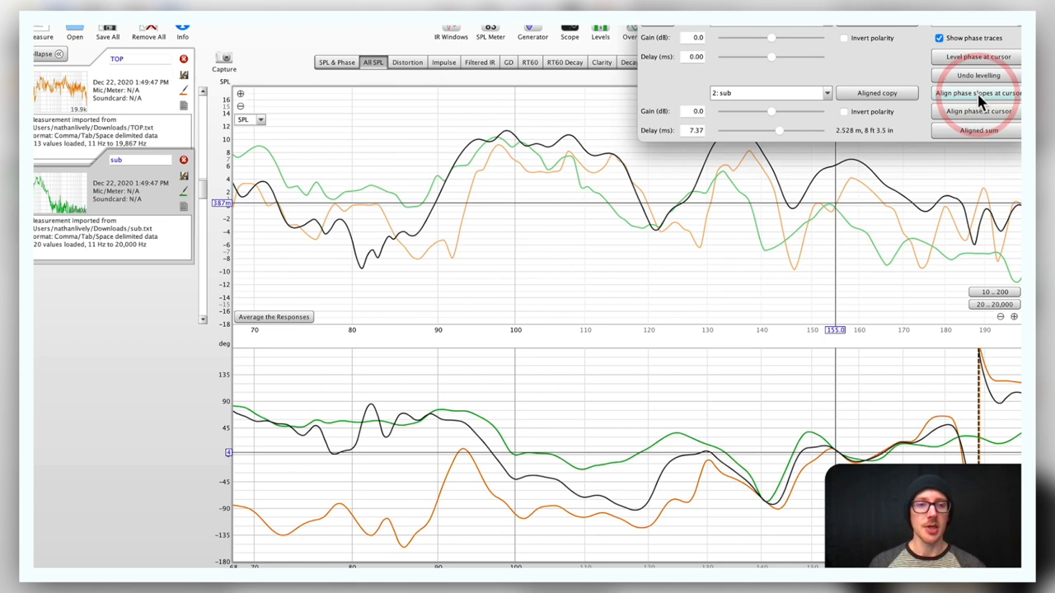
click(975, 92)
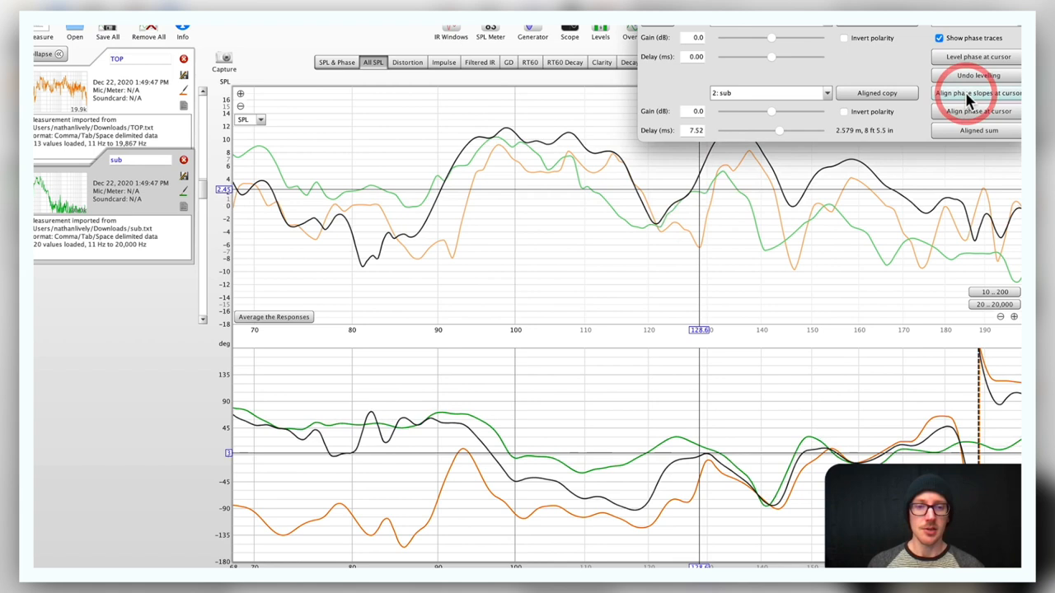
click(977, 92)
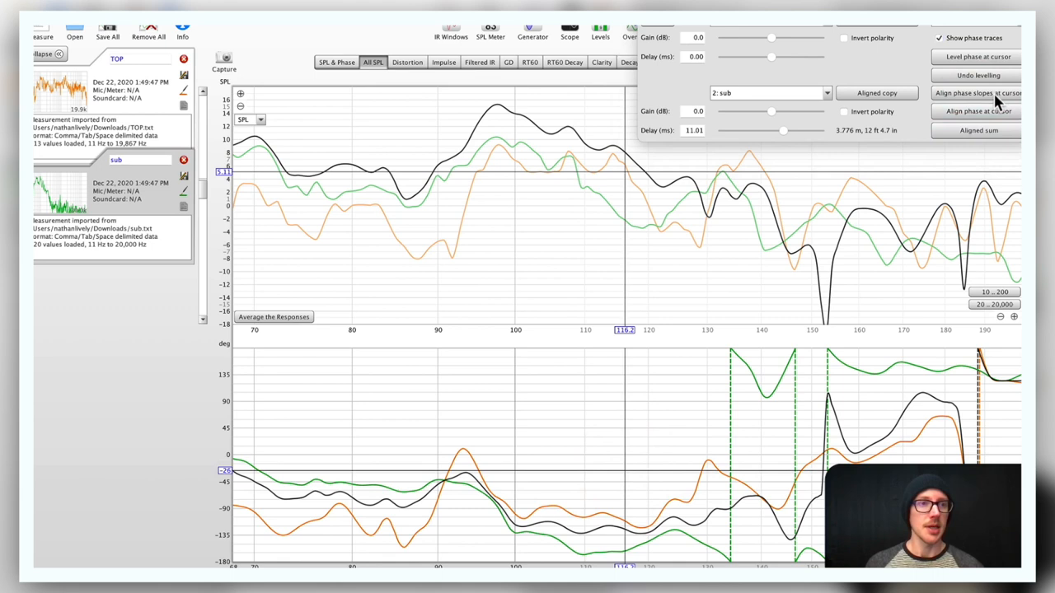
click(978, 112)
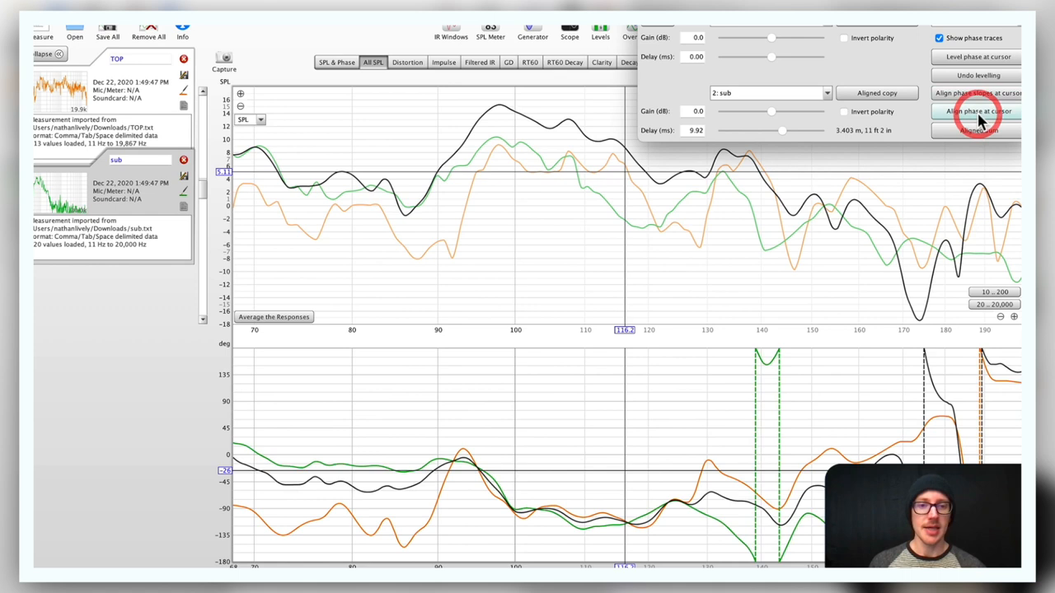
click(977, 112)
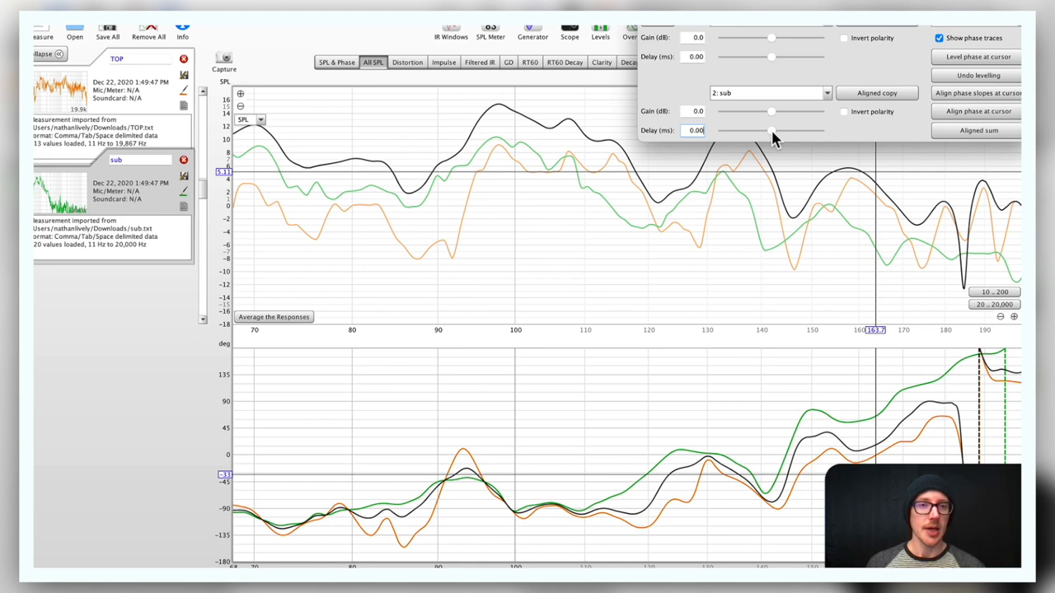
Save the 1.06 ms aligned sum as a measurement and invert the sub's polarity
click(979, 128)
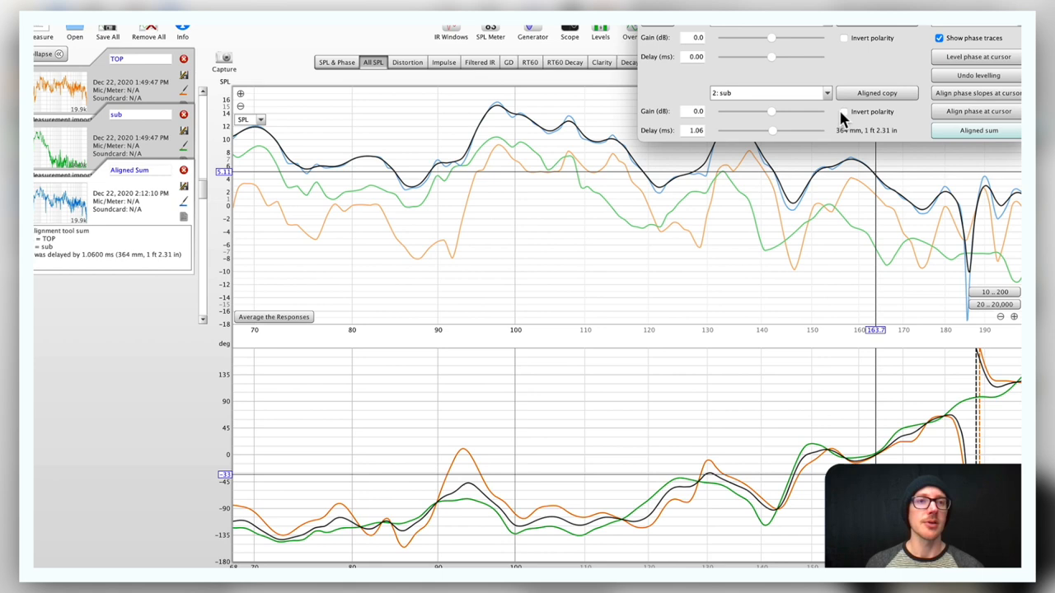
click(844, 112)
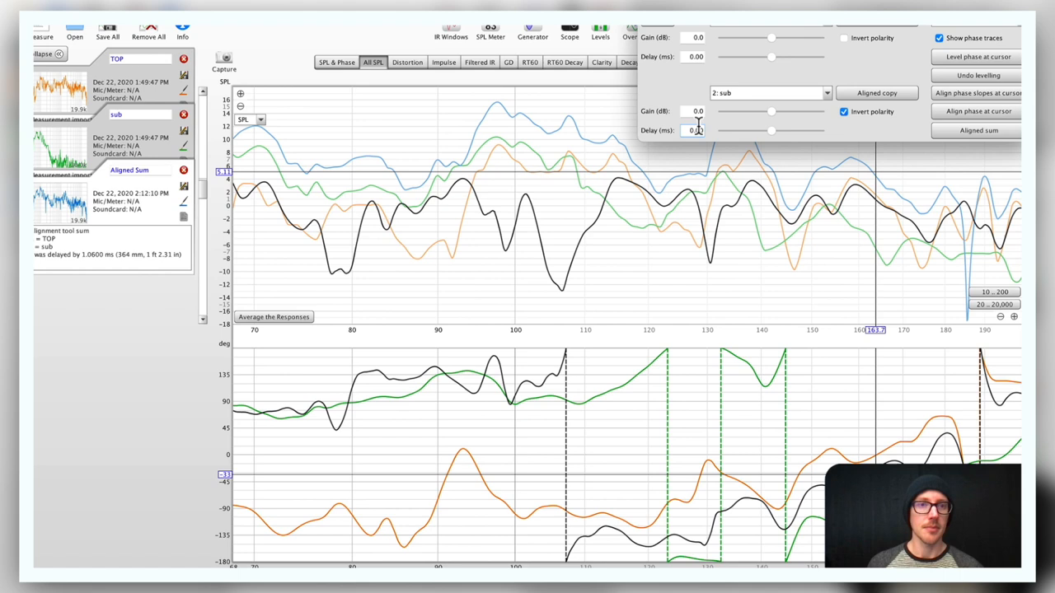
Adjust the sub's delay to 4.79 ms with the inverted polarity
drag(771, 130, 767, 130)
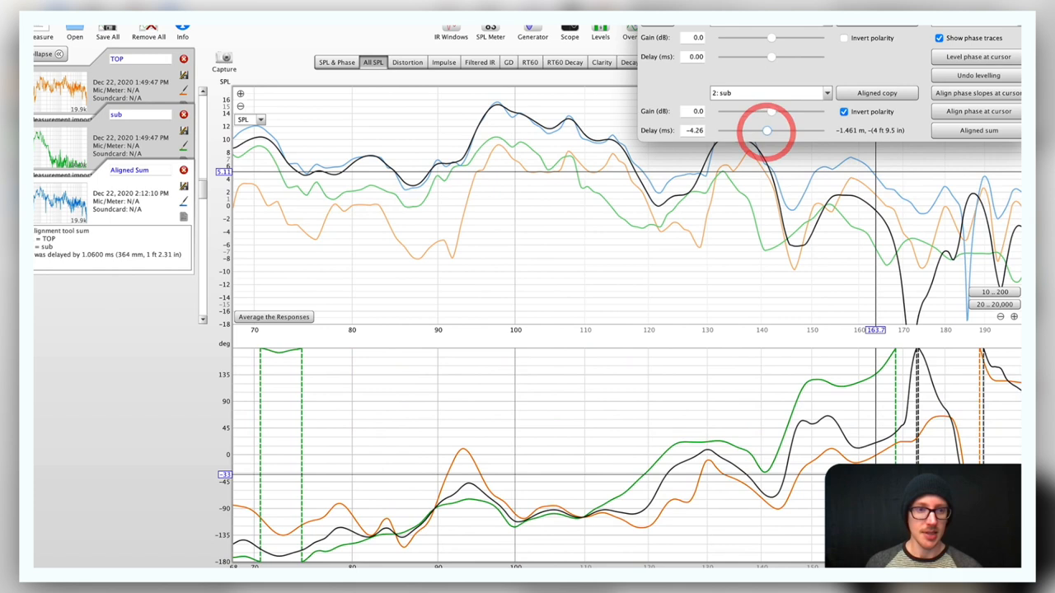
drag(764, 130, 775, 130)
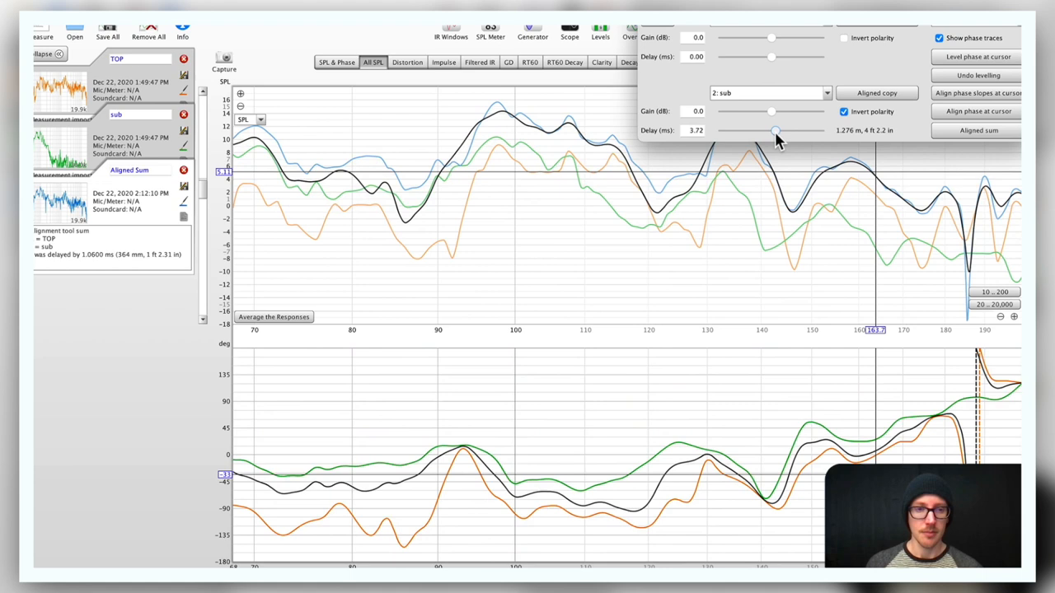
drag(771, 130, 778, 130)
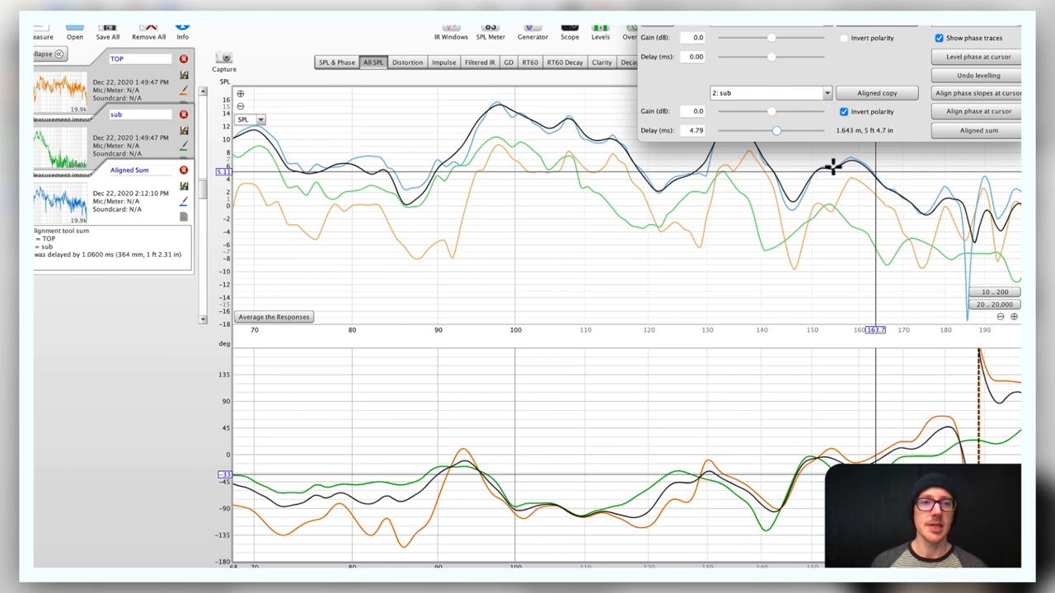
click(979, 130)
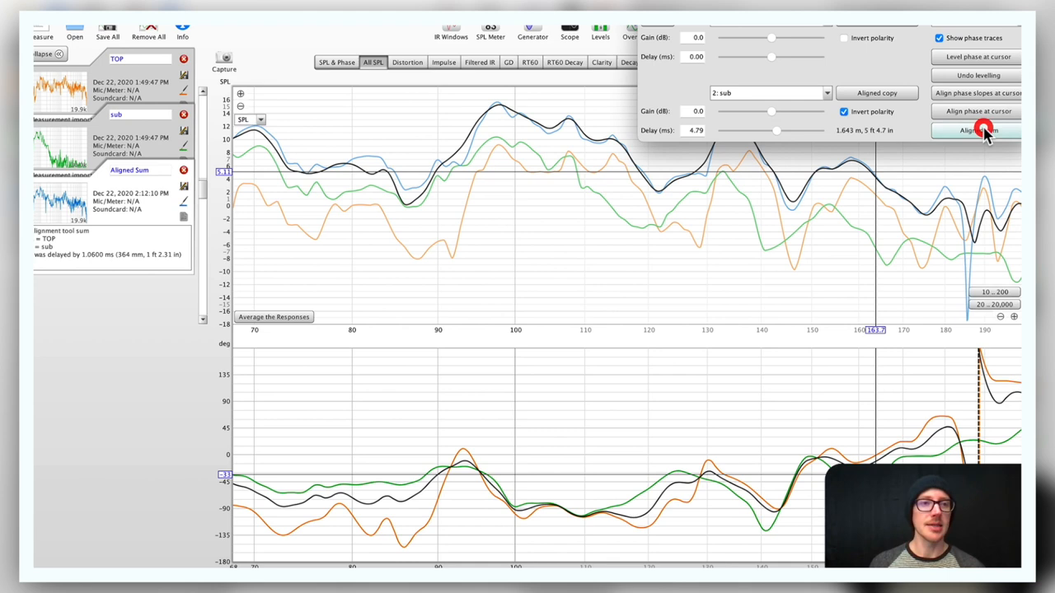
Save the inverted 4.79 ms aligned sum and overlay only the two aligned sums, rescaled
click(979, 131)
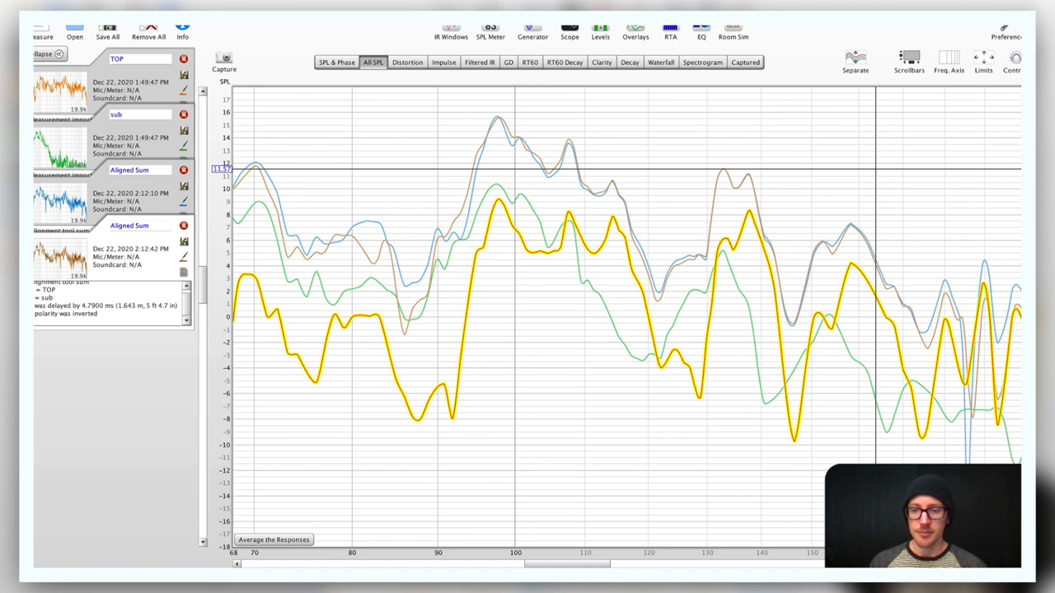
click(241, 92)
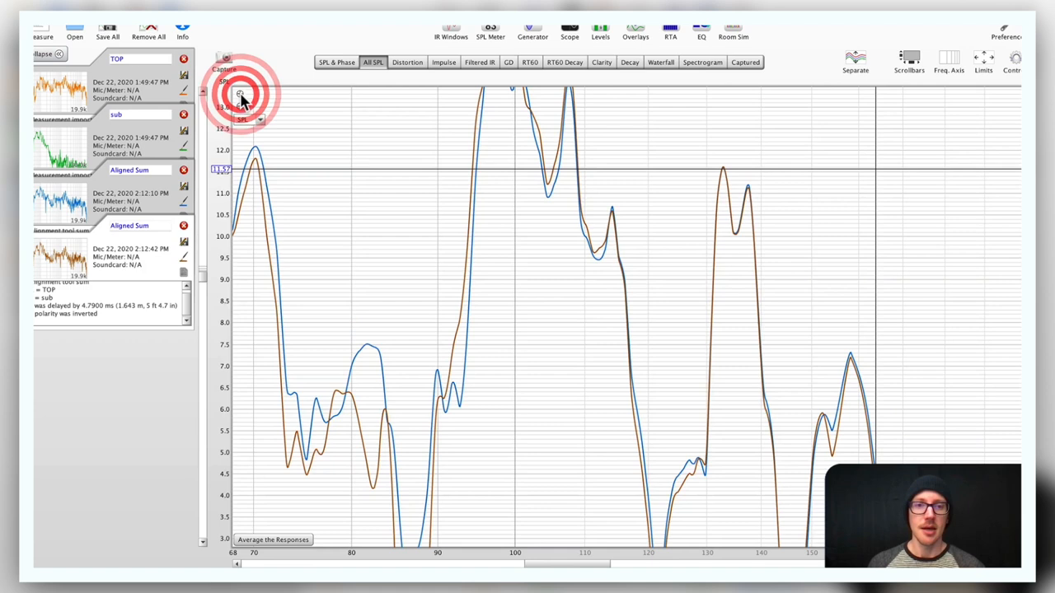
click(241, 106)
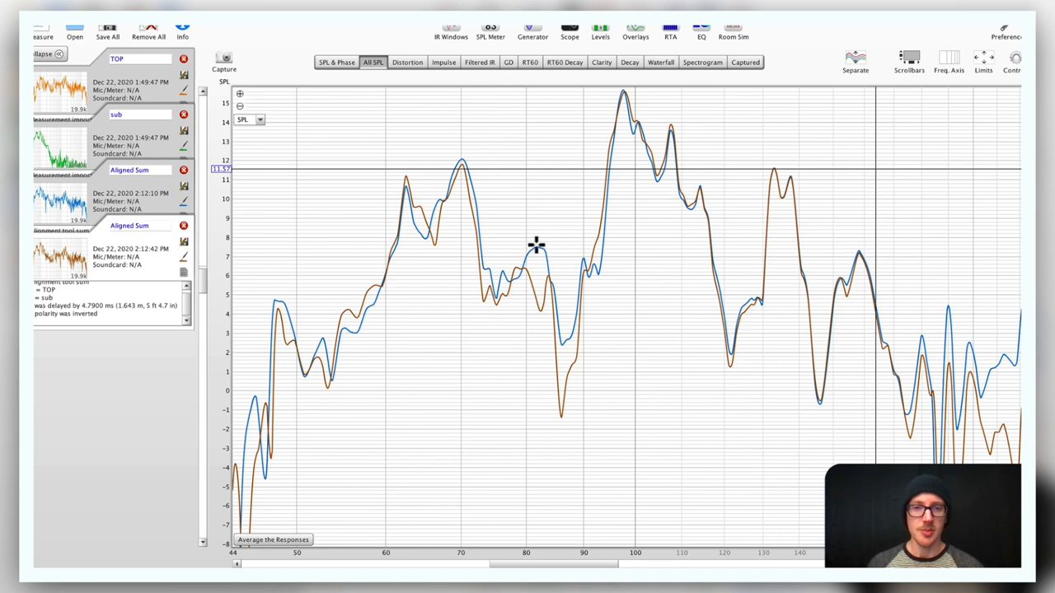
mouse_move(412, 196)
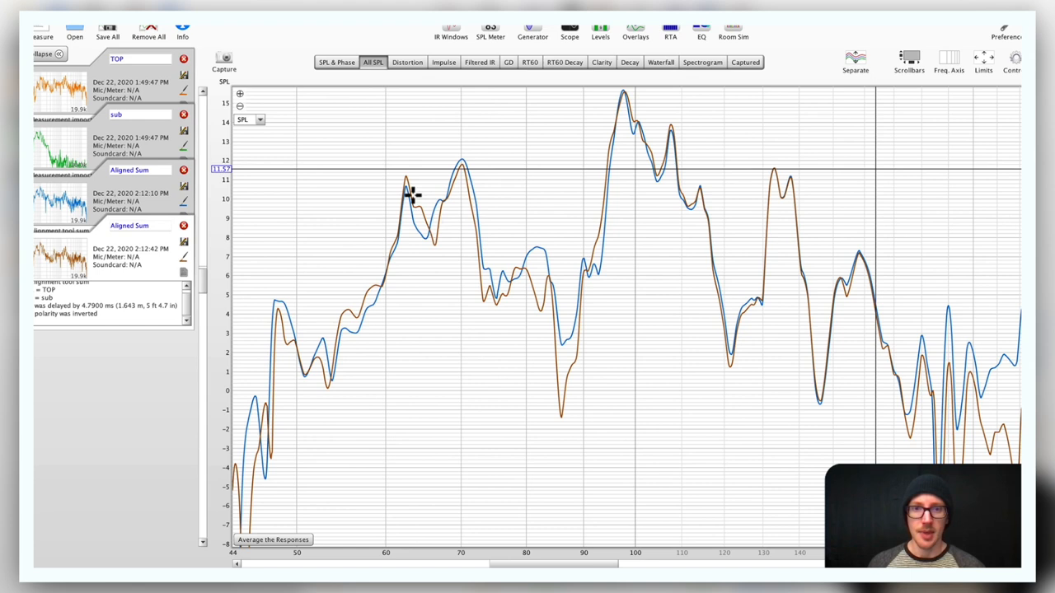